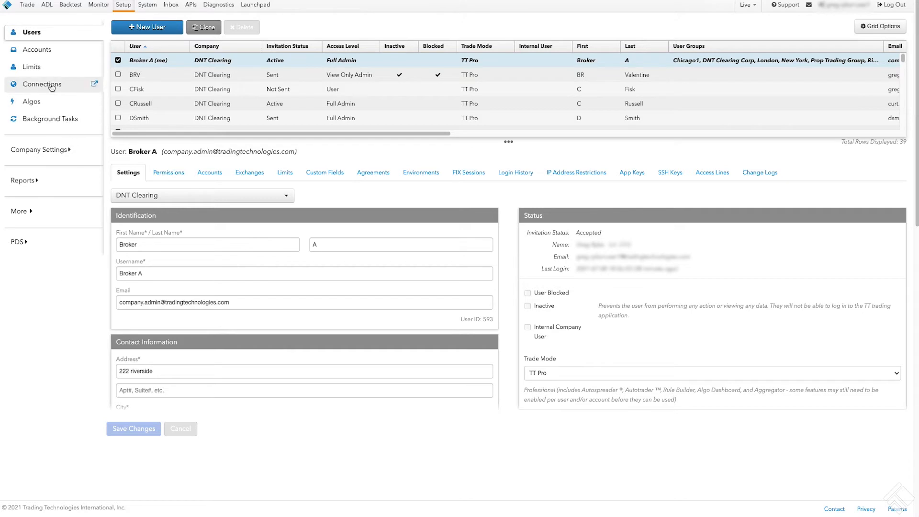
# Step: Create a new connection named 'CME 1' on the CME exchange with type Convenience Gateway
pyautogui.click(42, 83)
pyautogui.write('C')
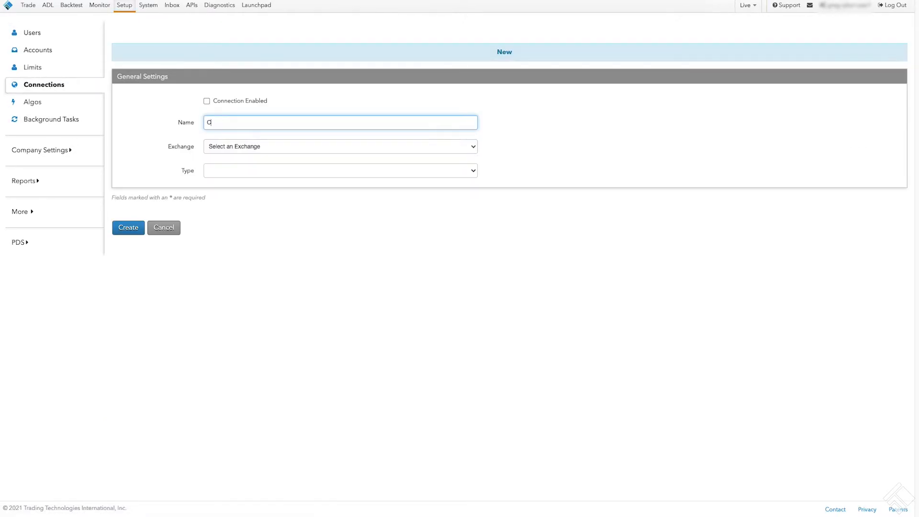
pyautogui.write('ME 1')
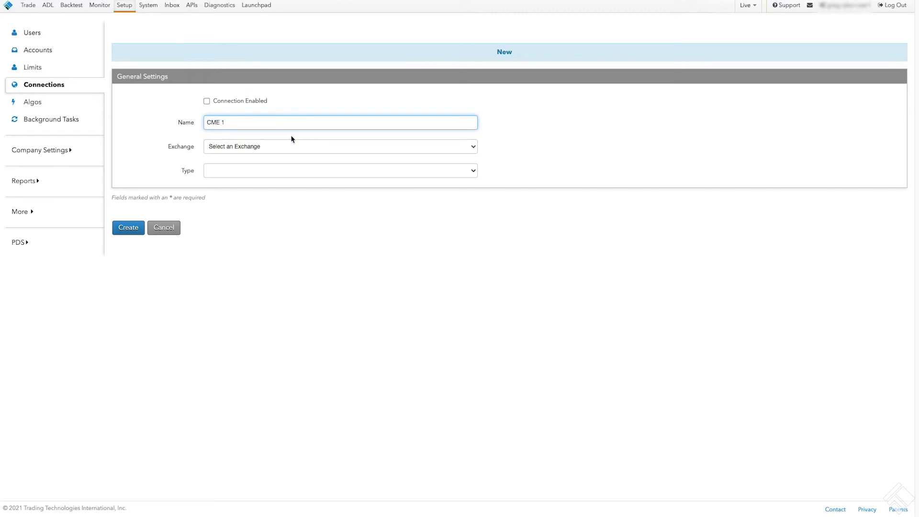
pyautogui.click(340, 146)
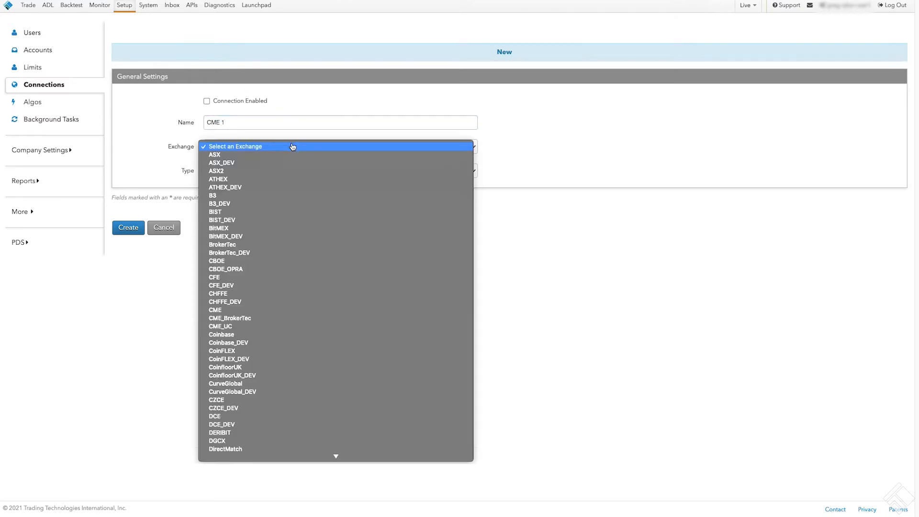
pyautogui.click(214, 309)
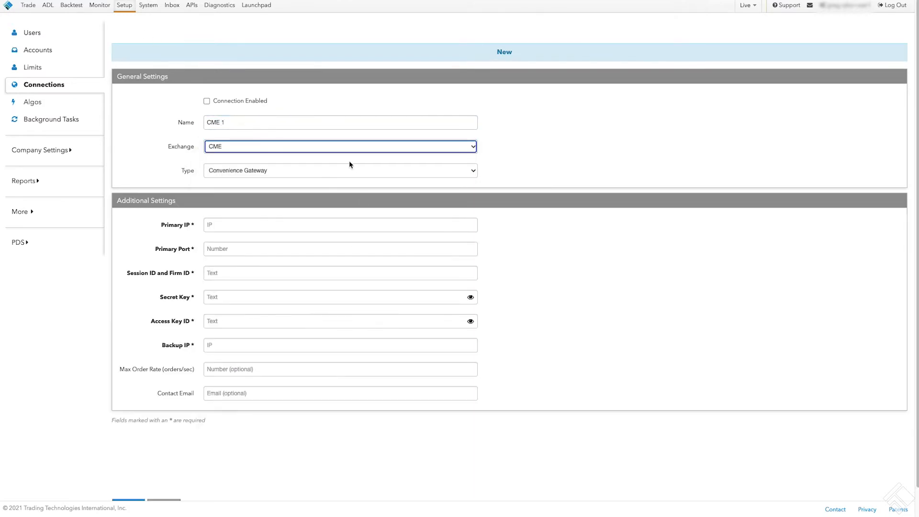
pyautogui.click(339, 170)
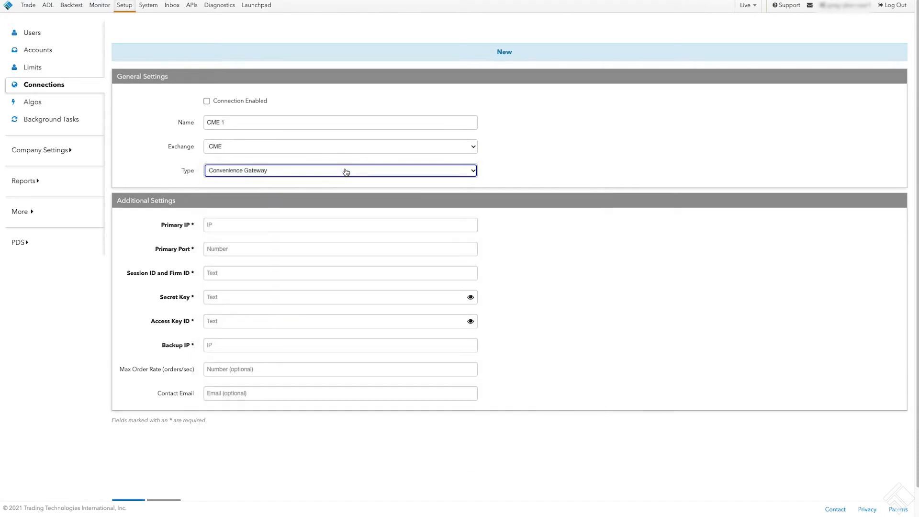
# Step: Enter primary IP 10.0.0.1, port 1200, session ID Example, both keys and backup IP 10.0.0.2
pyautogui.write('10.0.0.')
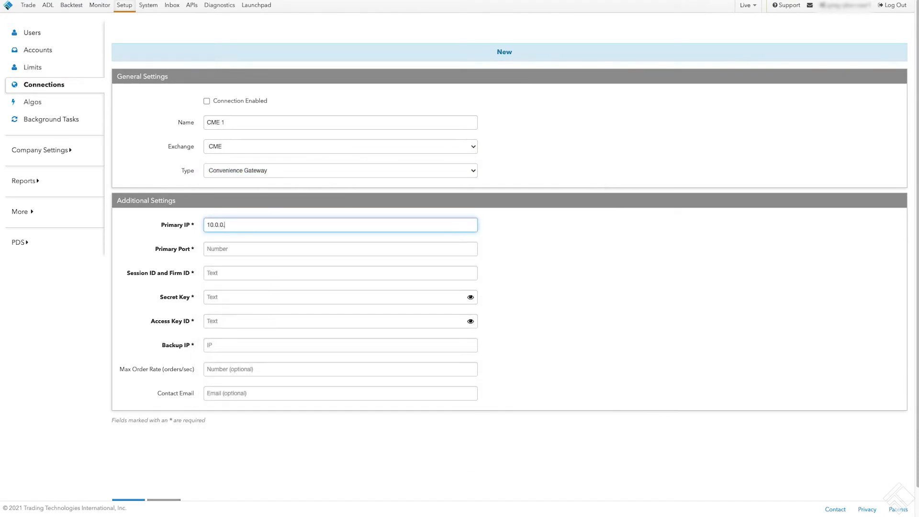
pyautogui.write('1200')
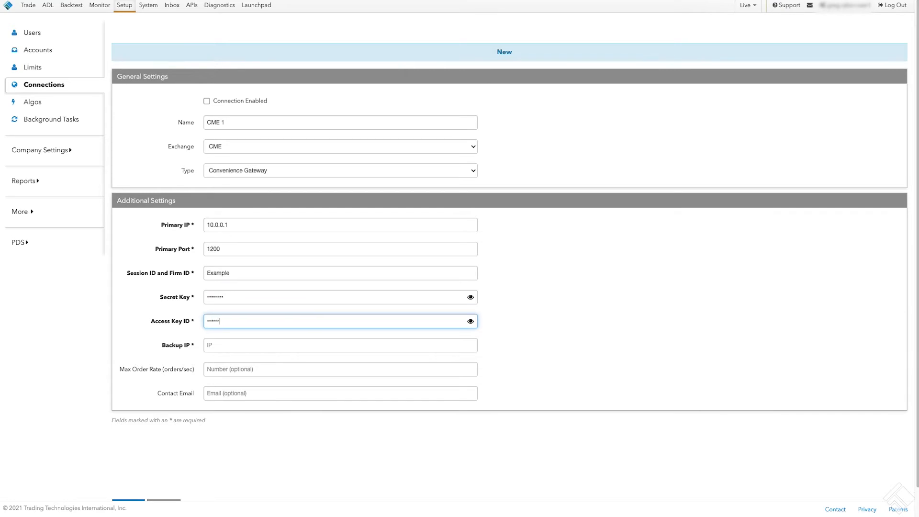
pyautogui.write('10.0.0.2')
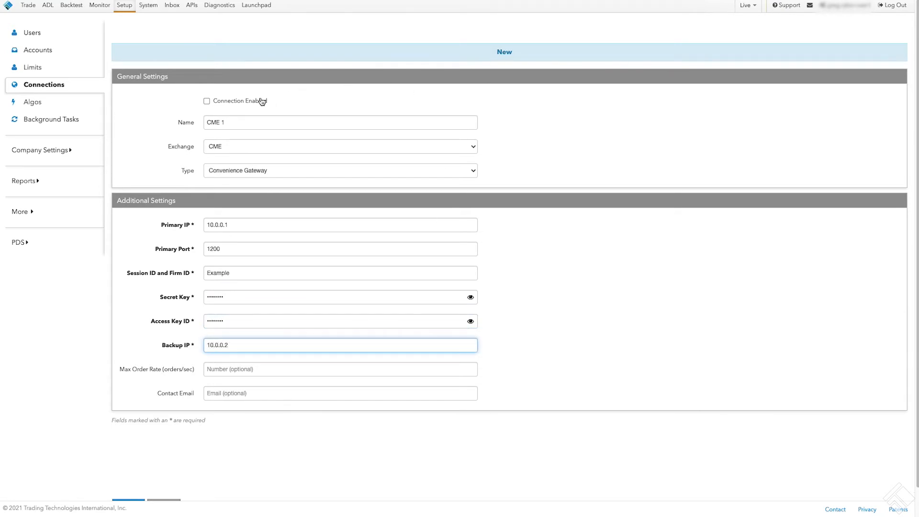
# Step: Enable the CME 1 connection and create it so it appears in the connections list
pyautogui.click(206, 101)
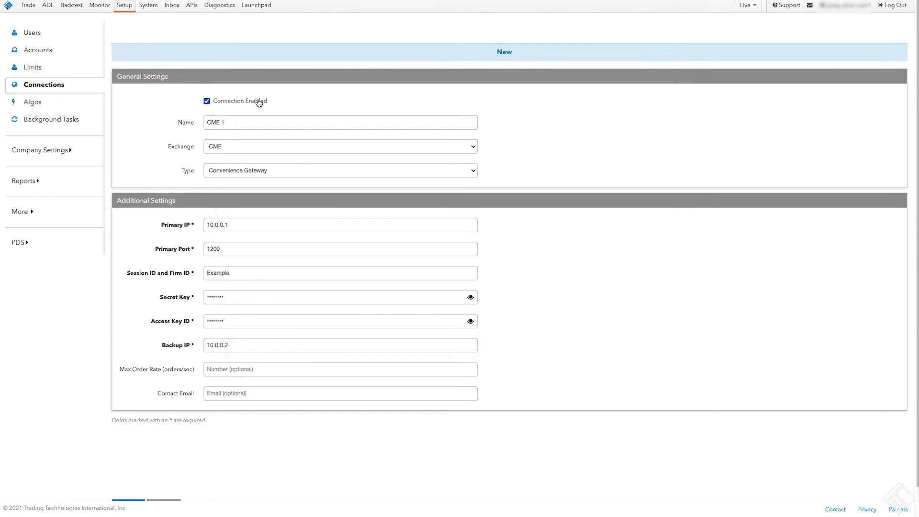
pyautogui.scroll(-3)
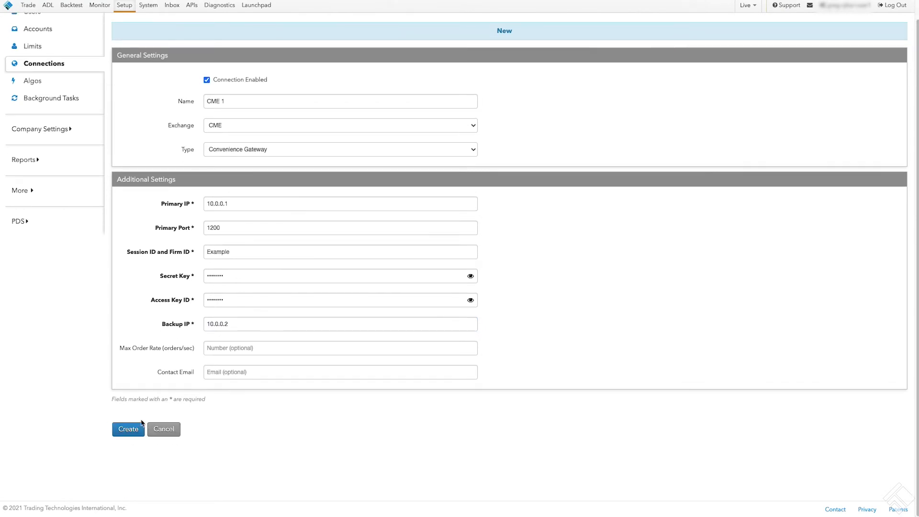
pyautogui.click(128, 429)
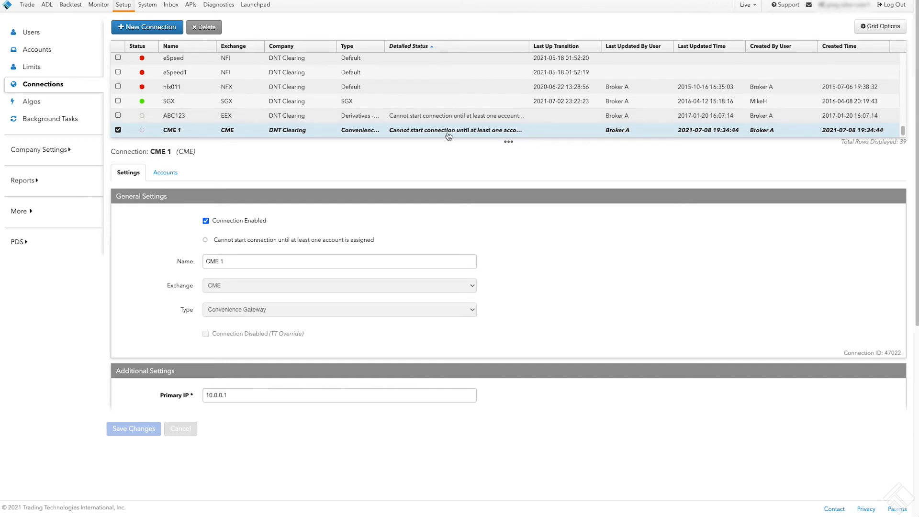
# Step: Assign ABBEX, account1, Broker A and Client_ABC to CME 1 and show their nested sub-accounts
pyautogui.click(165, 173)
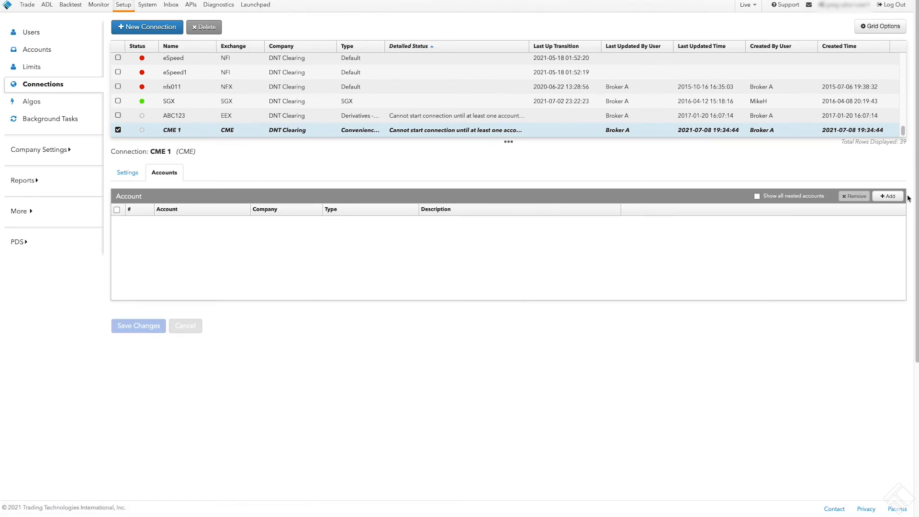
pyautogui.click(888, 195)
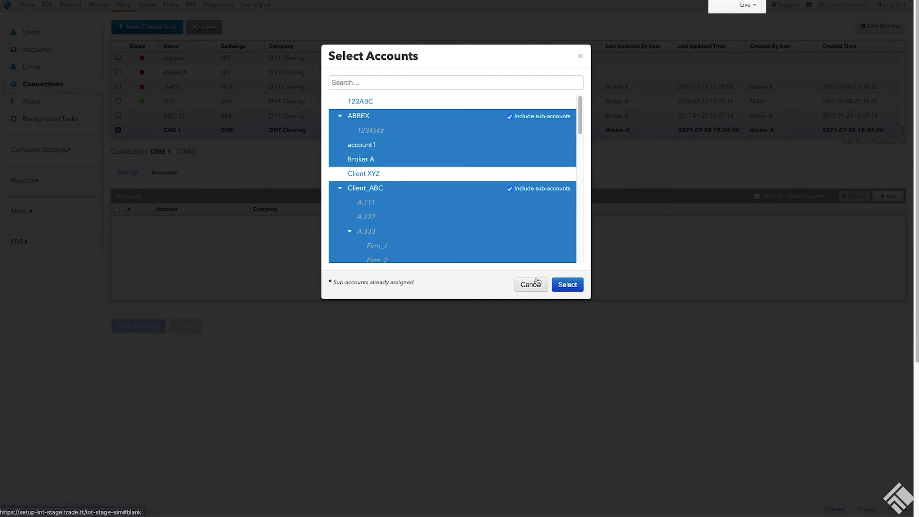
pyautogui.click(566, 285)
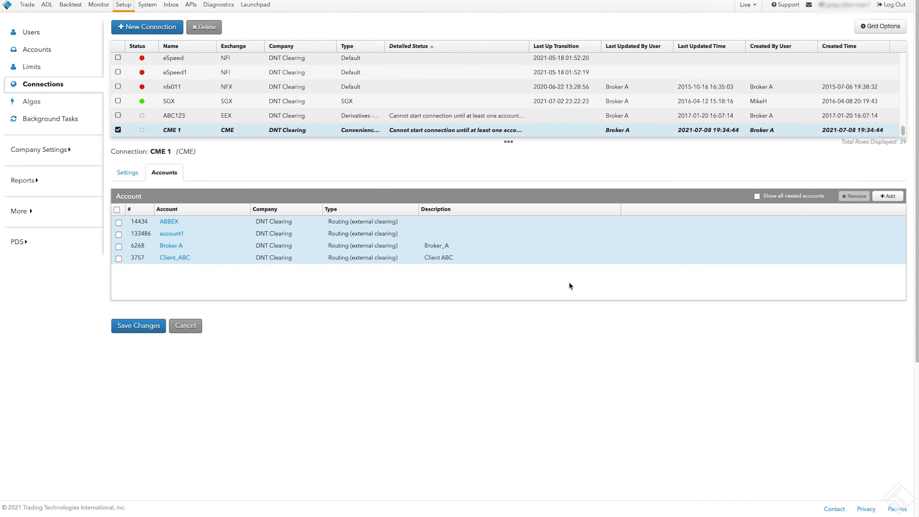
pyautogui.click(757, 196)
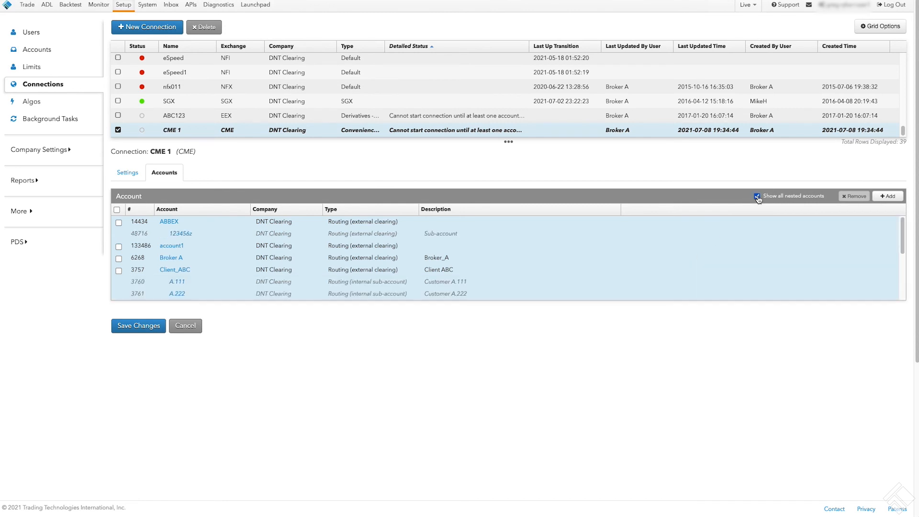
# Step: Save CME 1 with its four assigned accounts
pyautogui.click(756, 196)
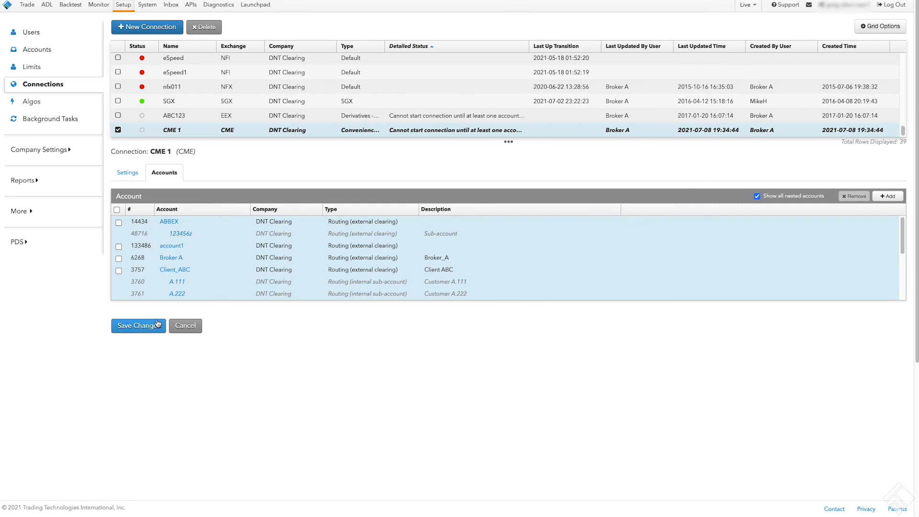
pyautogui.click(138, 325)
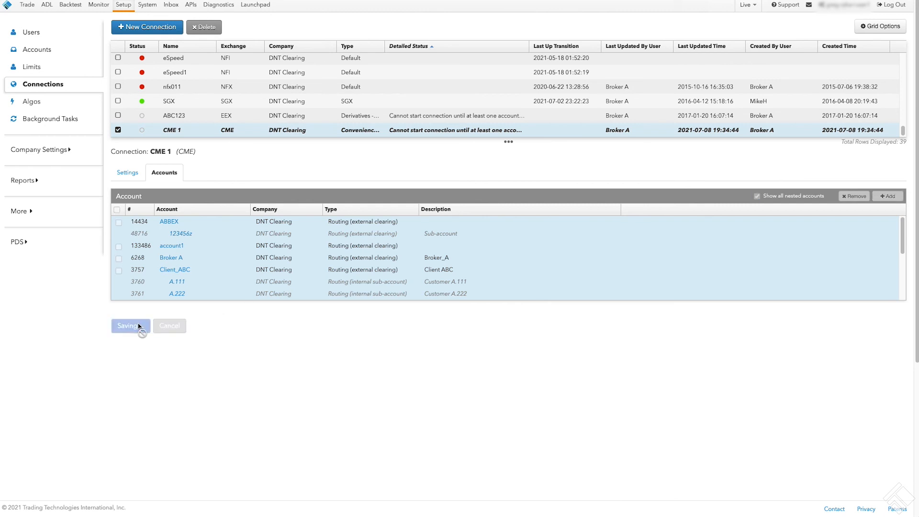